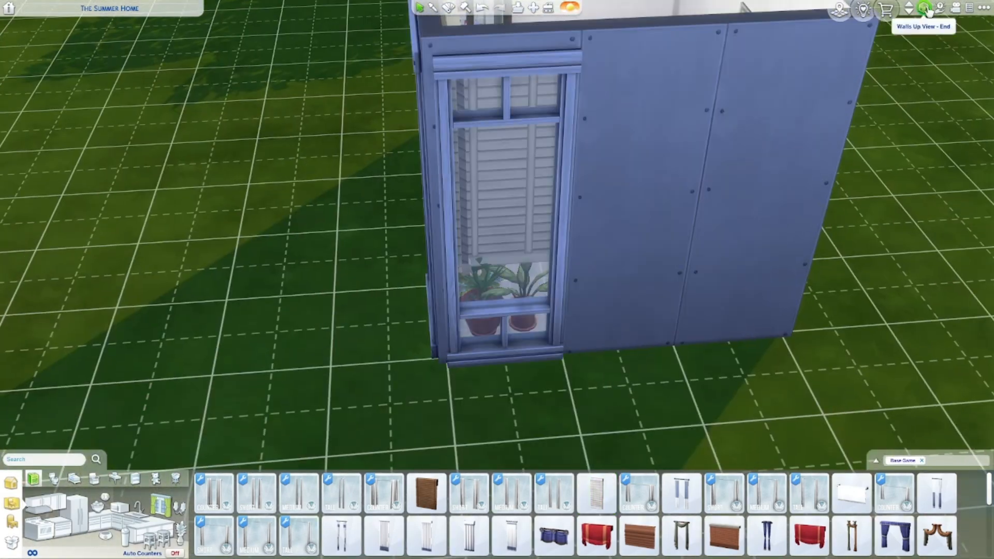
# Step: Raise the walls to full height to view the furnished bathroom interior
pyautogui.click(923, 8)
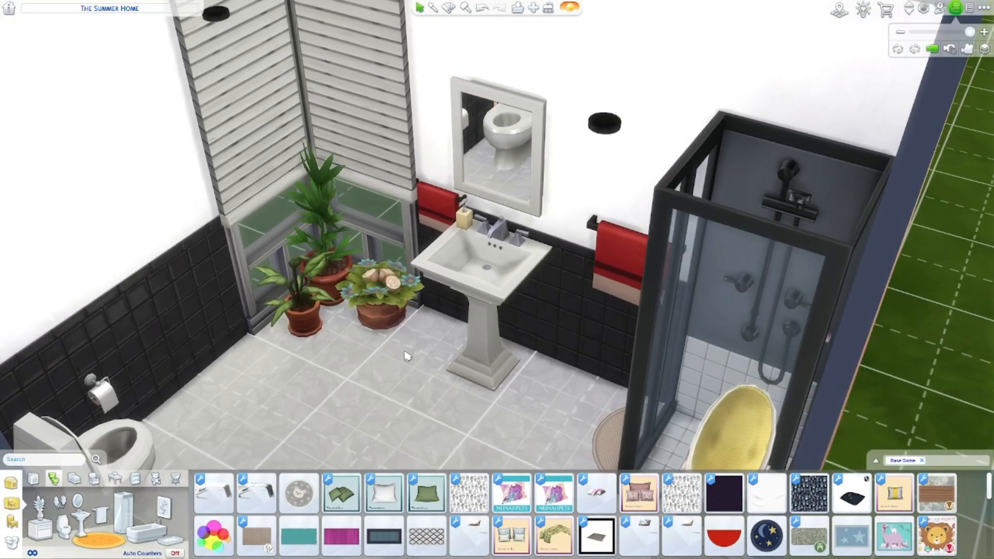
pyautogui.moveTo(318, 356)
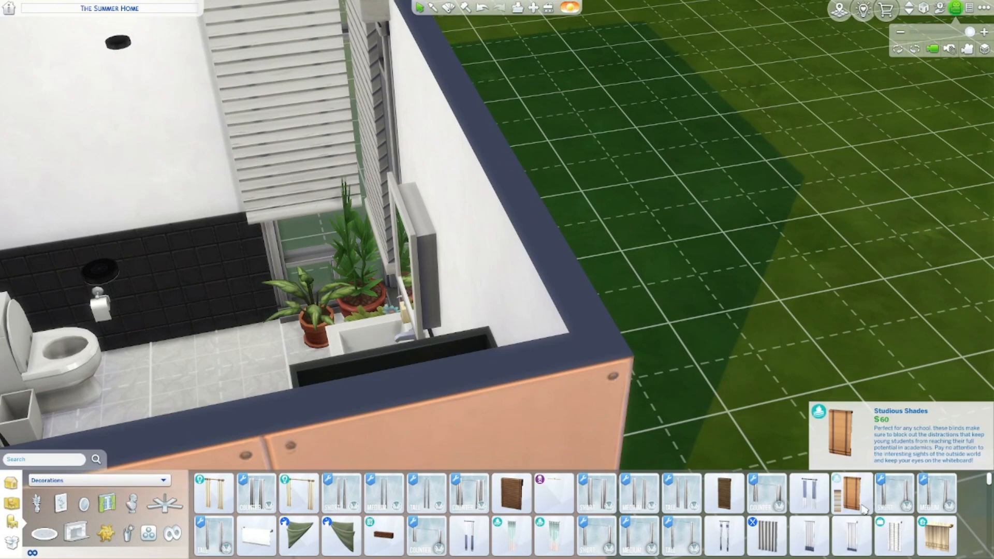
# Step: Pick a window blind from the Decorations catalog and try it on the corner window
pyautogui.click(850, 493)
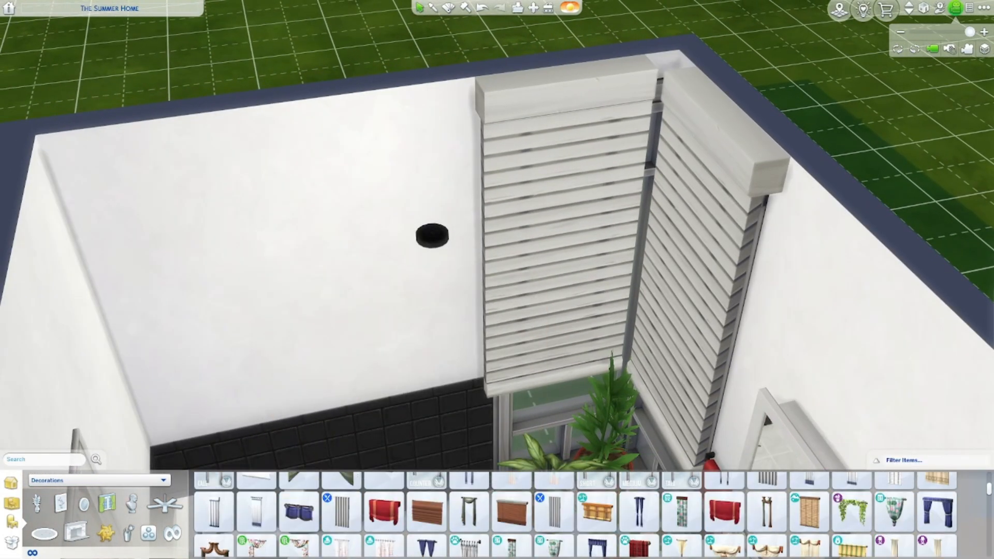
pyautogui.click(808, 512)
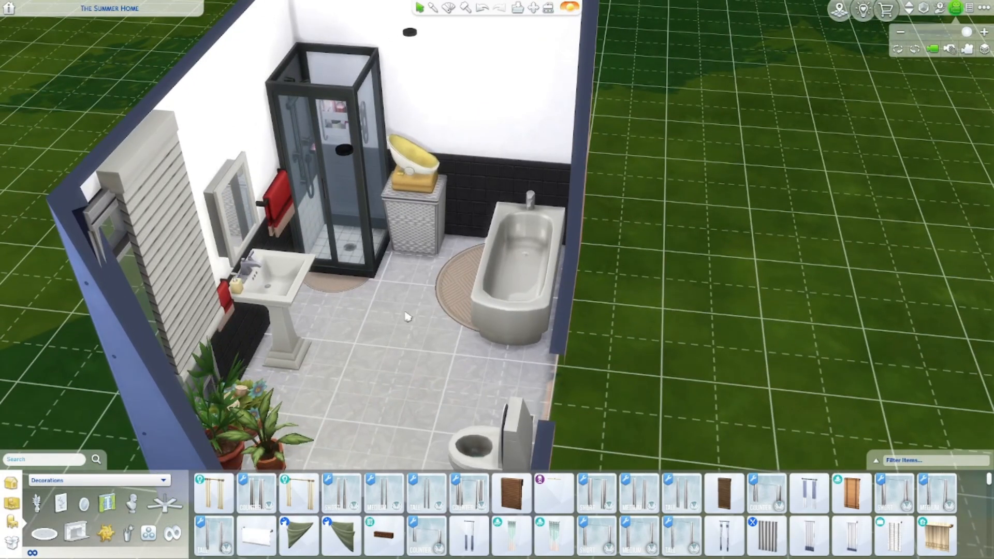
pyautogui.moveTo(405, 325)
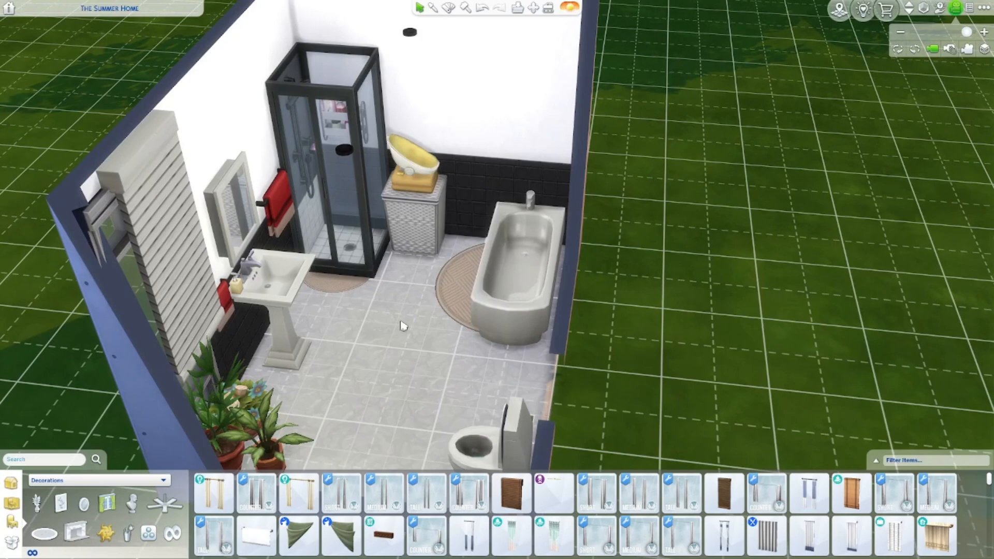
pyautogui.moveTo(406, 394)
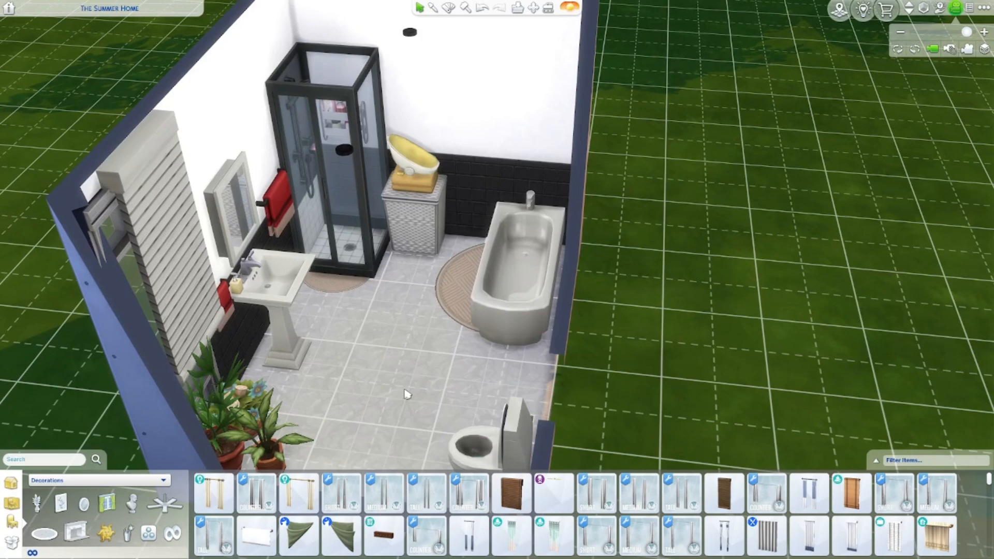
pyautogui.moveTo(399, 387)
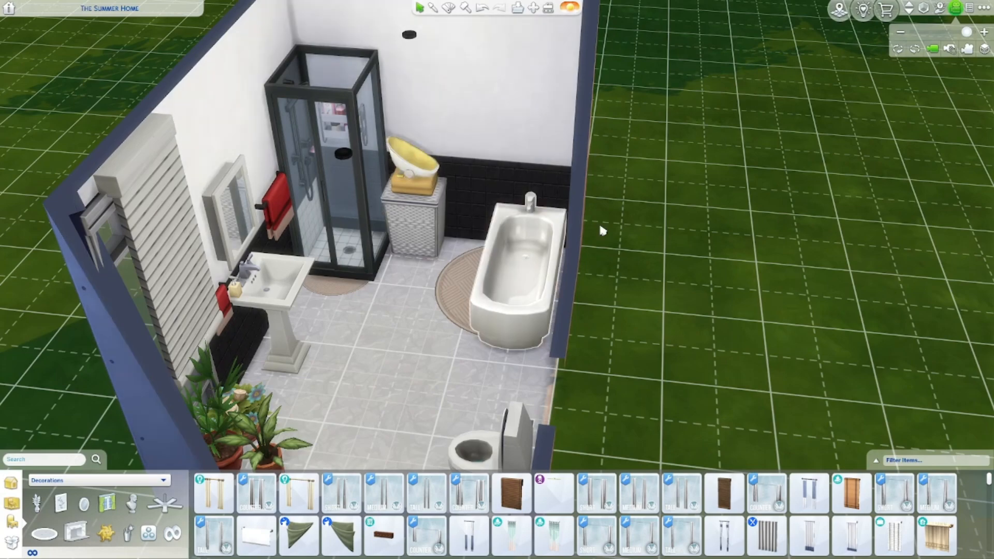
pyautogui.moveTo(493, 236)
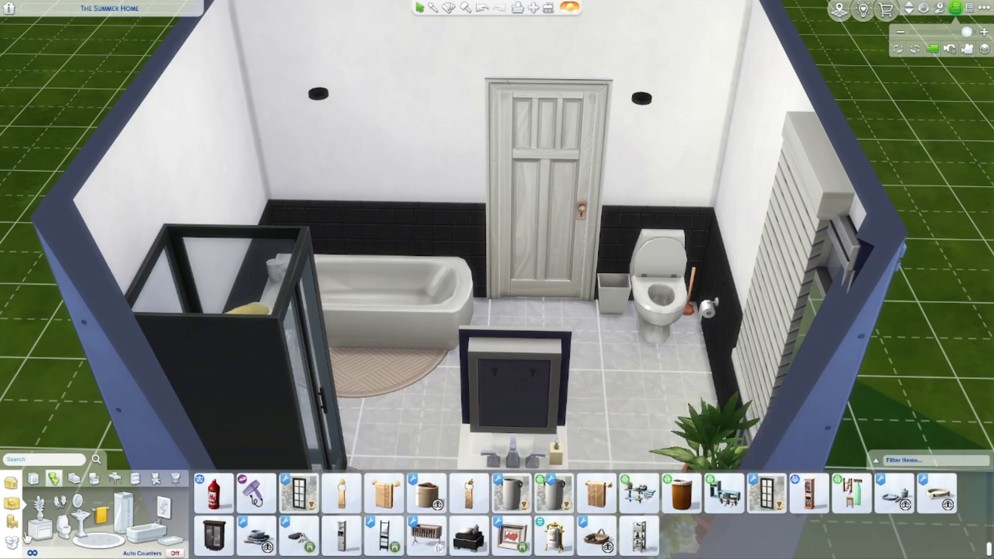
# Step: List bathroom accessories like toilet-paper holders and towel racks from the Bathroom catalog
pyautogui.click(12, 481)
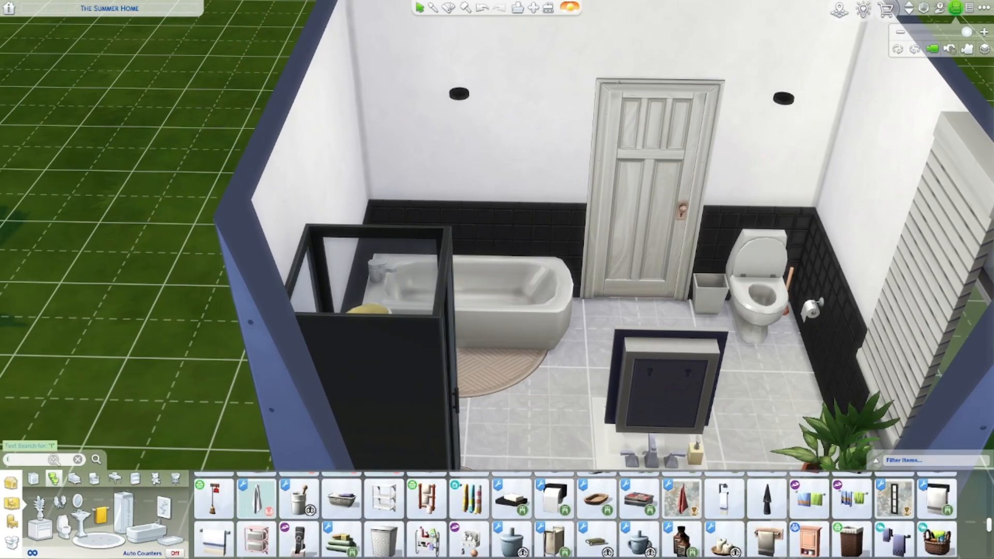
# Step: Search the catalog for 'light' switches, pick one of the two results, and return to the bathroom
pyautogui.write('light sw')
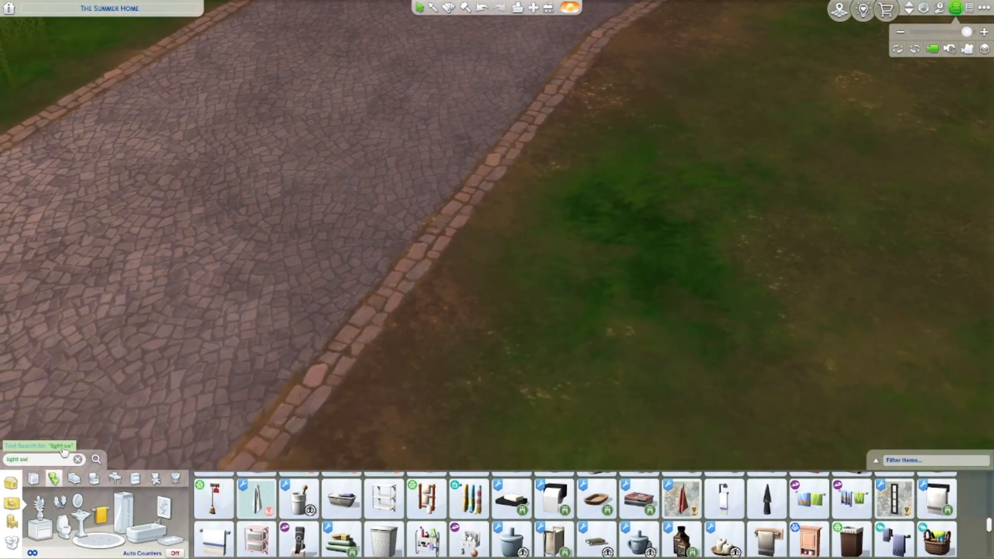
pyautogui.click(96, 459)
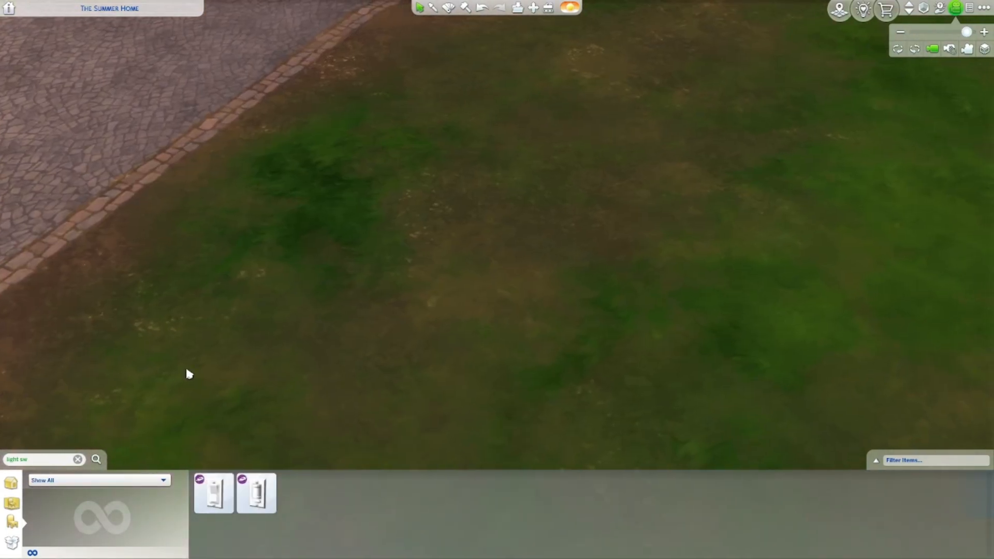
pyautogui.click(213, 493)
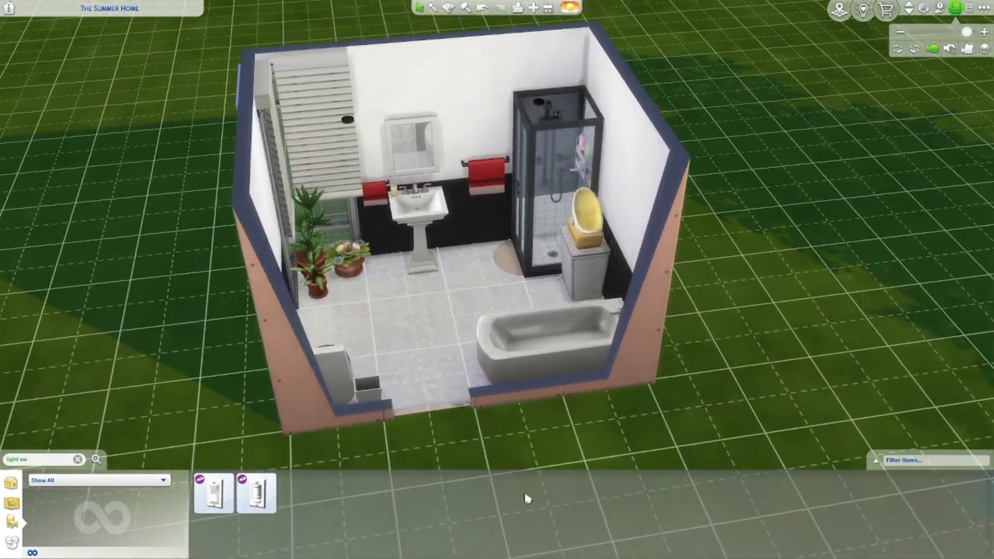
pyautogui.scroll(3)
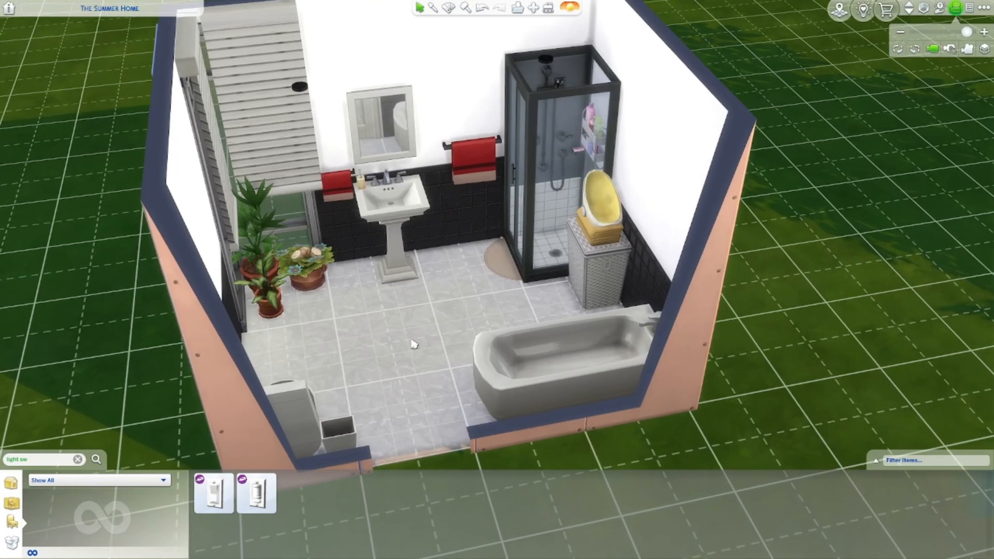